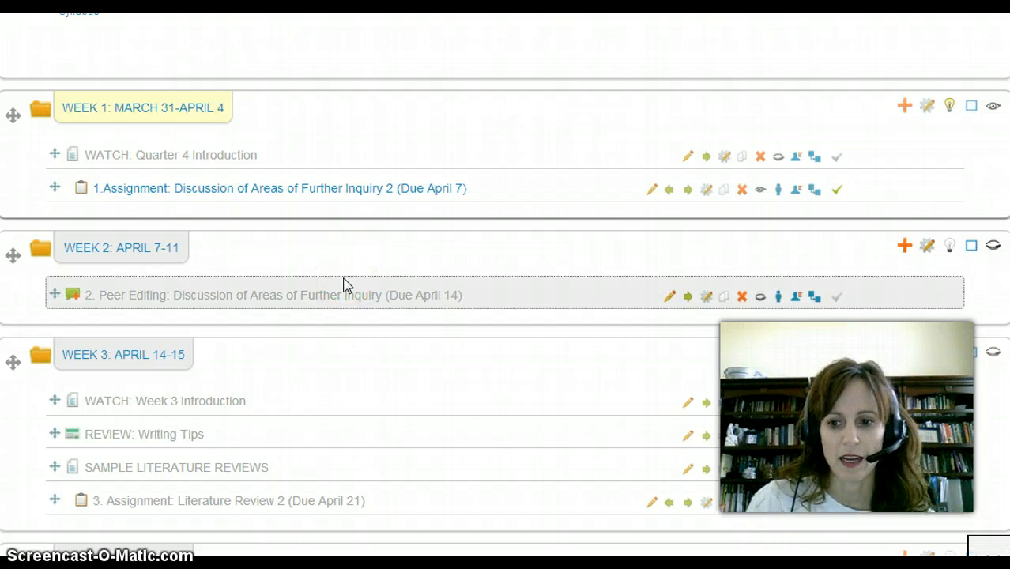
{"action": "scroll", "scroll_direction": "down", "scroll_amount": 3}
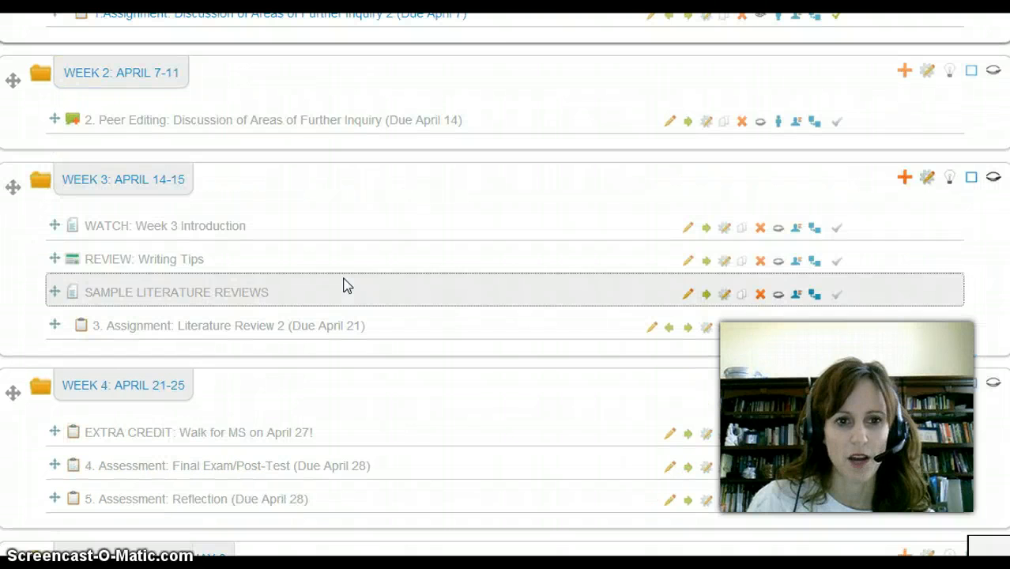
{"action": "mouse_move", "coordinate": [325, 120]}
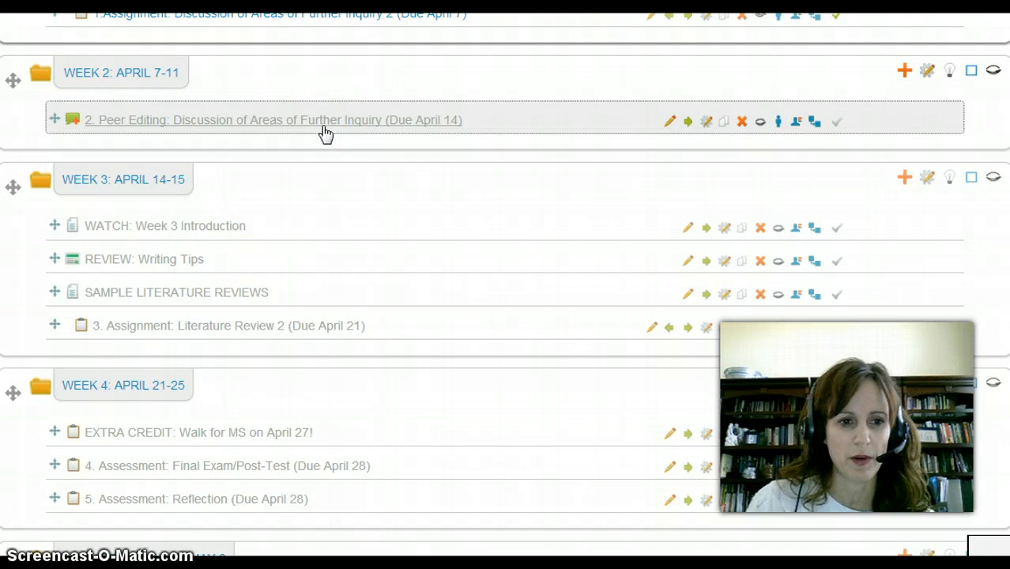
{"action": "mouse_move", "coordinate": [331, 187]}
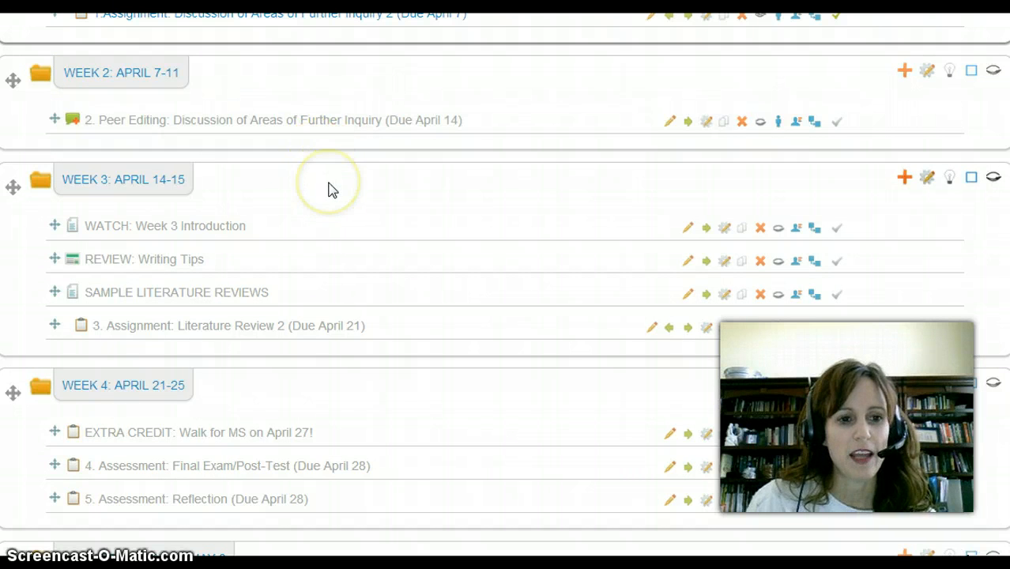
{"action": "scroll", "scroll_direction": "down", "scroll_amount": 3}
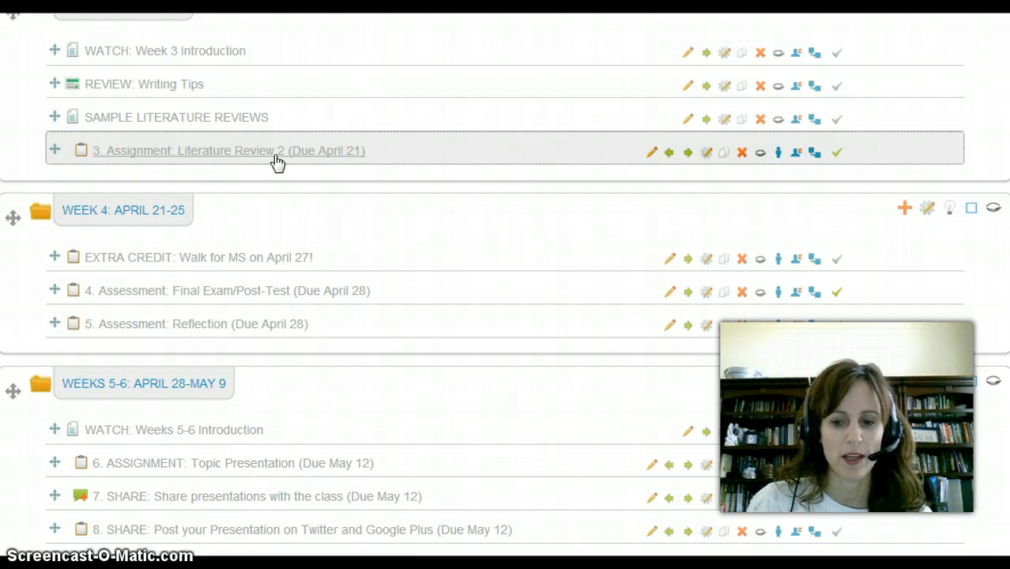
{"action": "mouse_move", "coordinate": [275, 142]}
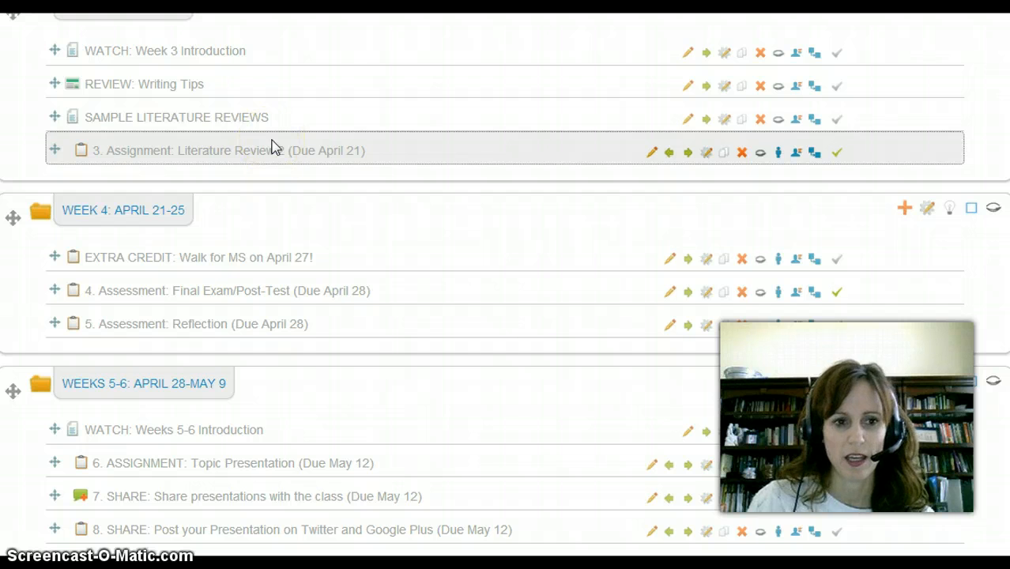
{"action": "scroll", "scroll_direction": "down", "scroll_amount": 3}
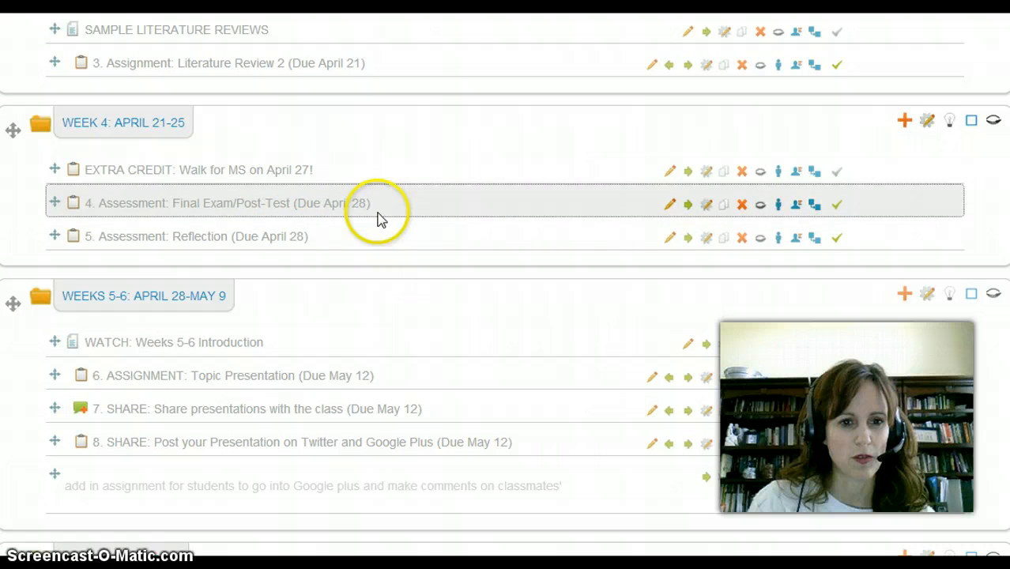
{"action": "mouse_move", "coordinate": [387, 228]}
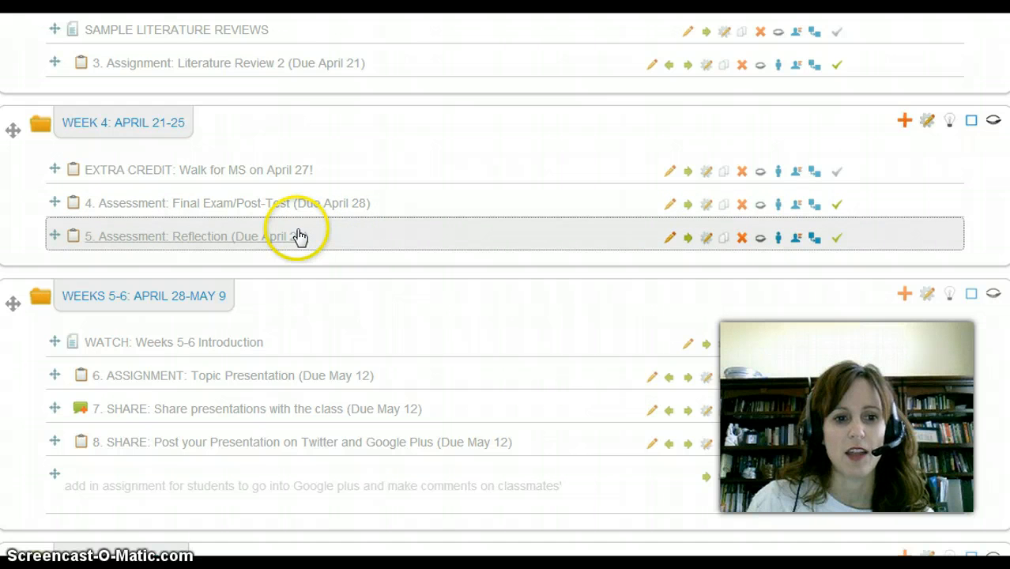
{"action": "scroll", "scroll_direction": "down", "scroll_amount": 3}
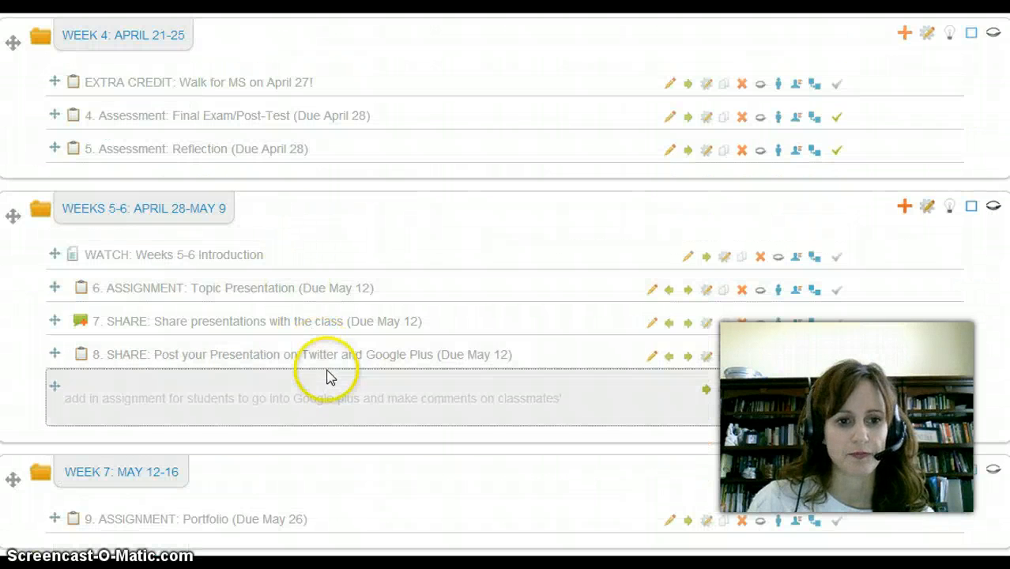
{"action": "scroll", "scroll_direction": "down", "scroll_amount": 3}
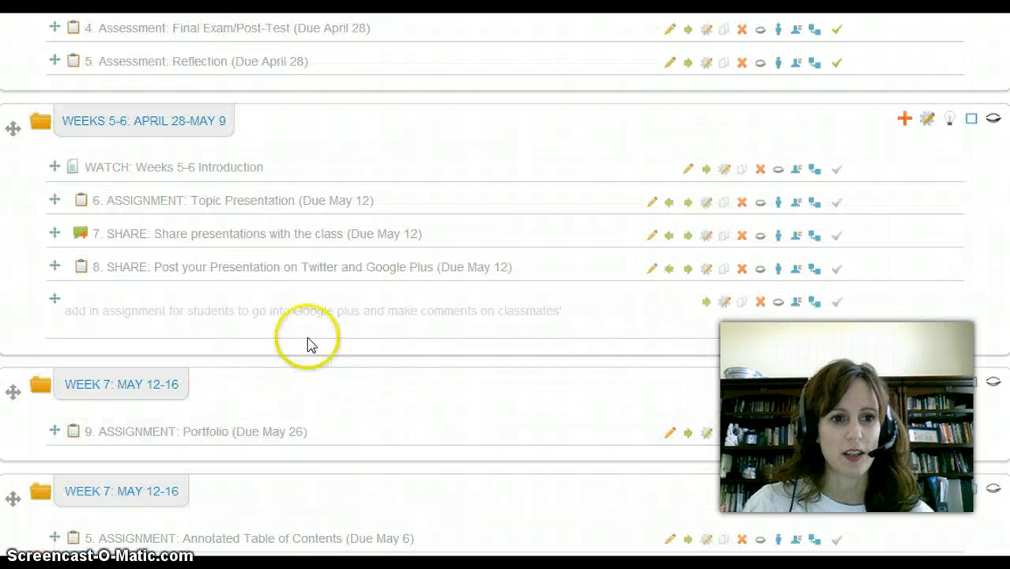
{"action": "scroll", "scroll_direction": "down", "scroll_amount": 3}
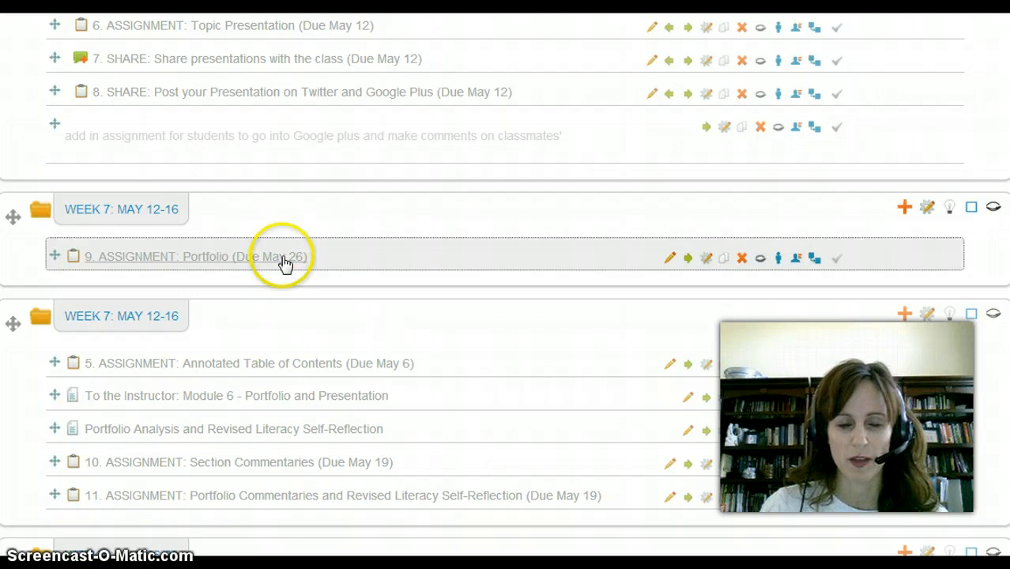
{"action": "scroll", "scroll_direction": "down", "scroll_amount": 3}
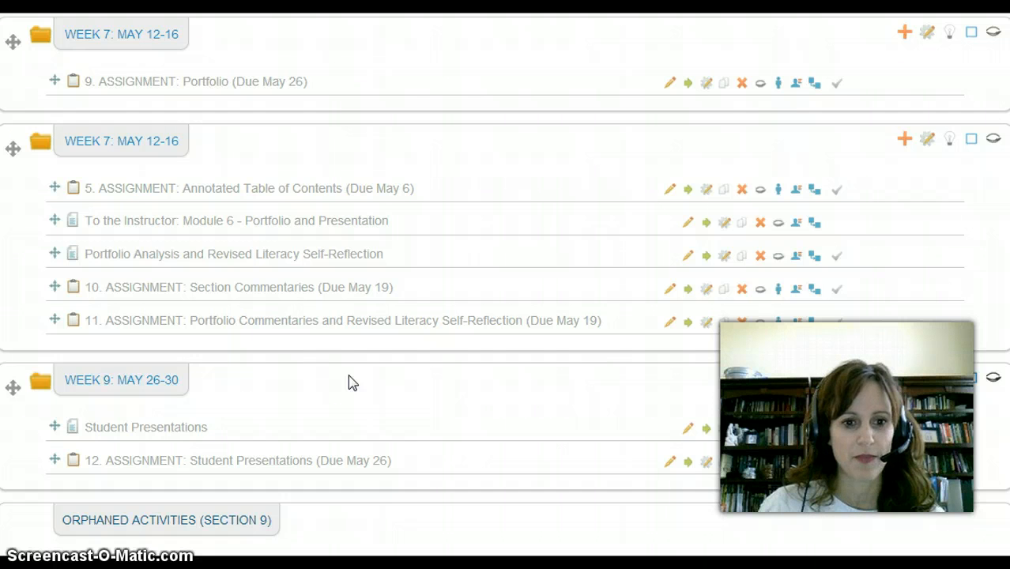
{"action": "scroll", "scroll_direction": "down", "scroll_amount": 3}
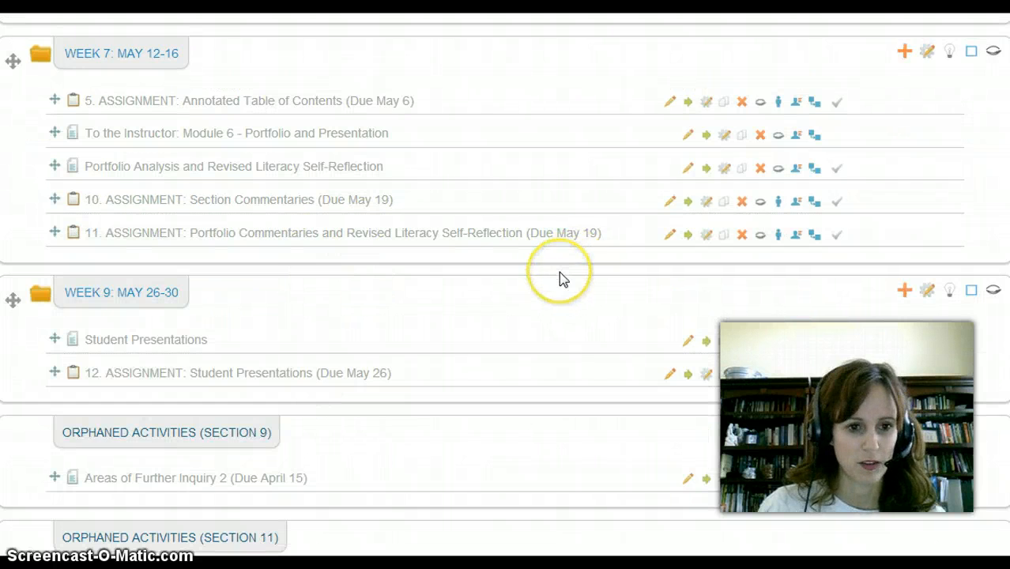
{"action": "scroll", "scroll_direction": "down", "scroll_amount": 3}
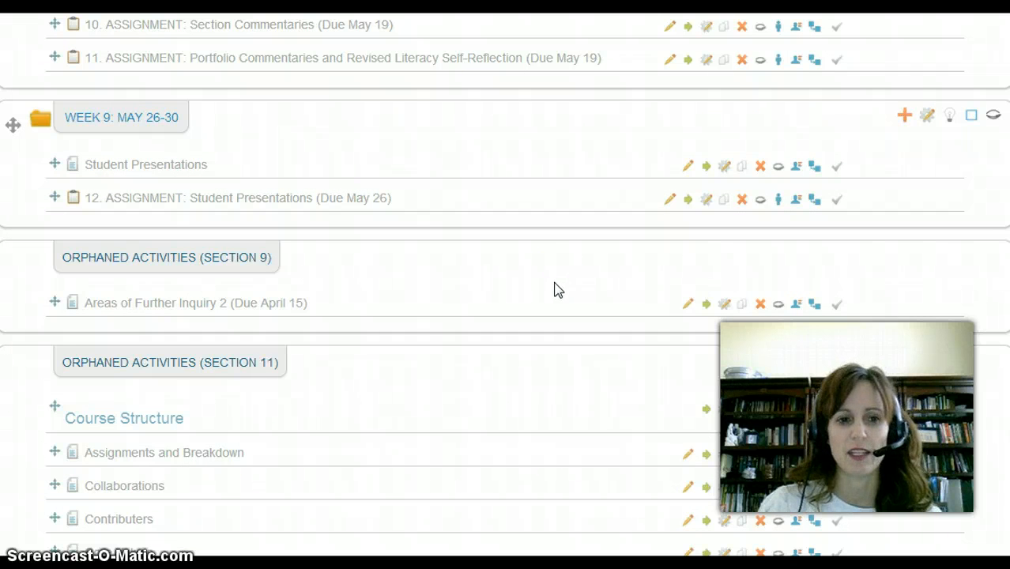
{"action": "scroll", "scroll_direction": "down", "scroll_amount": 3}
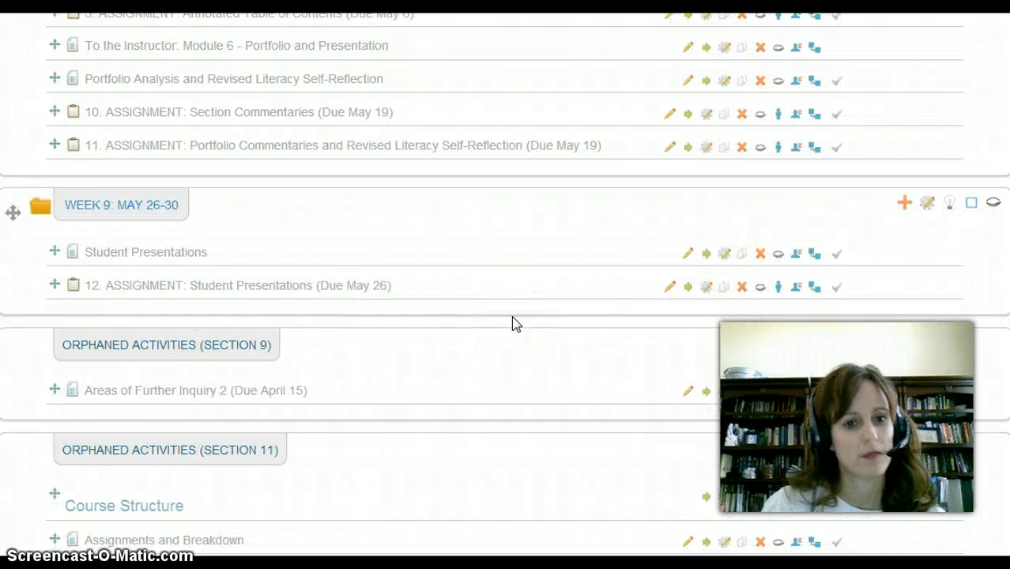